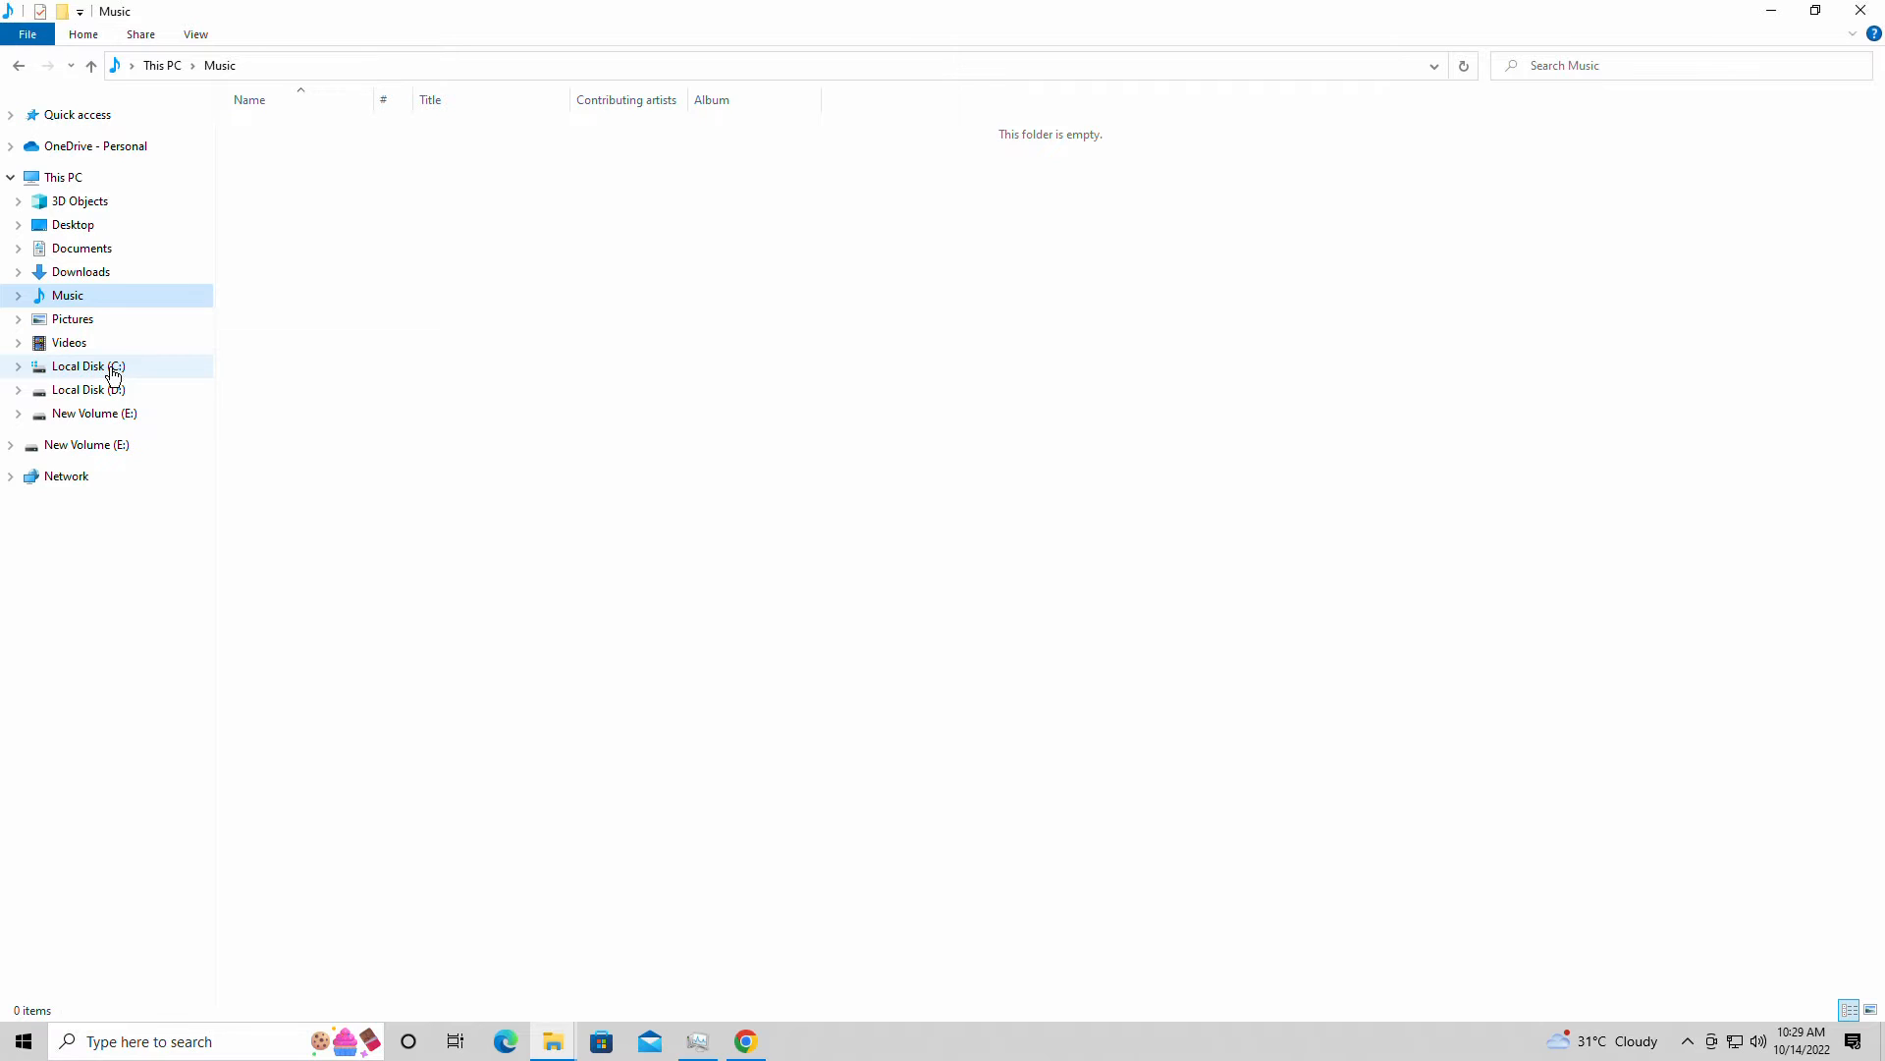
Navigate from Local Disk (C:) through Users, the user folder and AppData into the Scorn folder
click(86, 365)
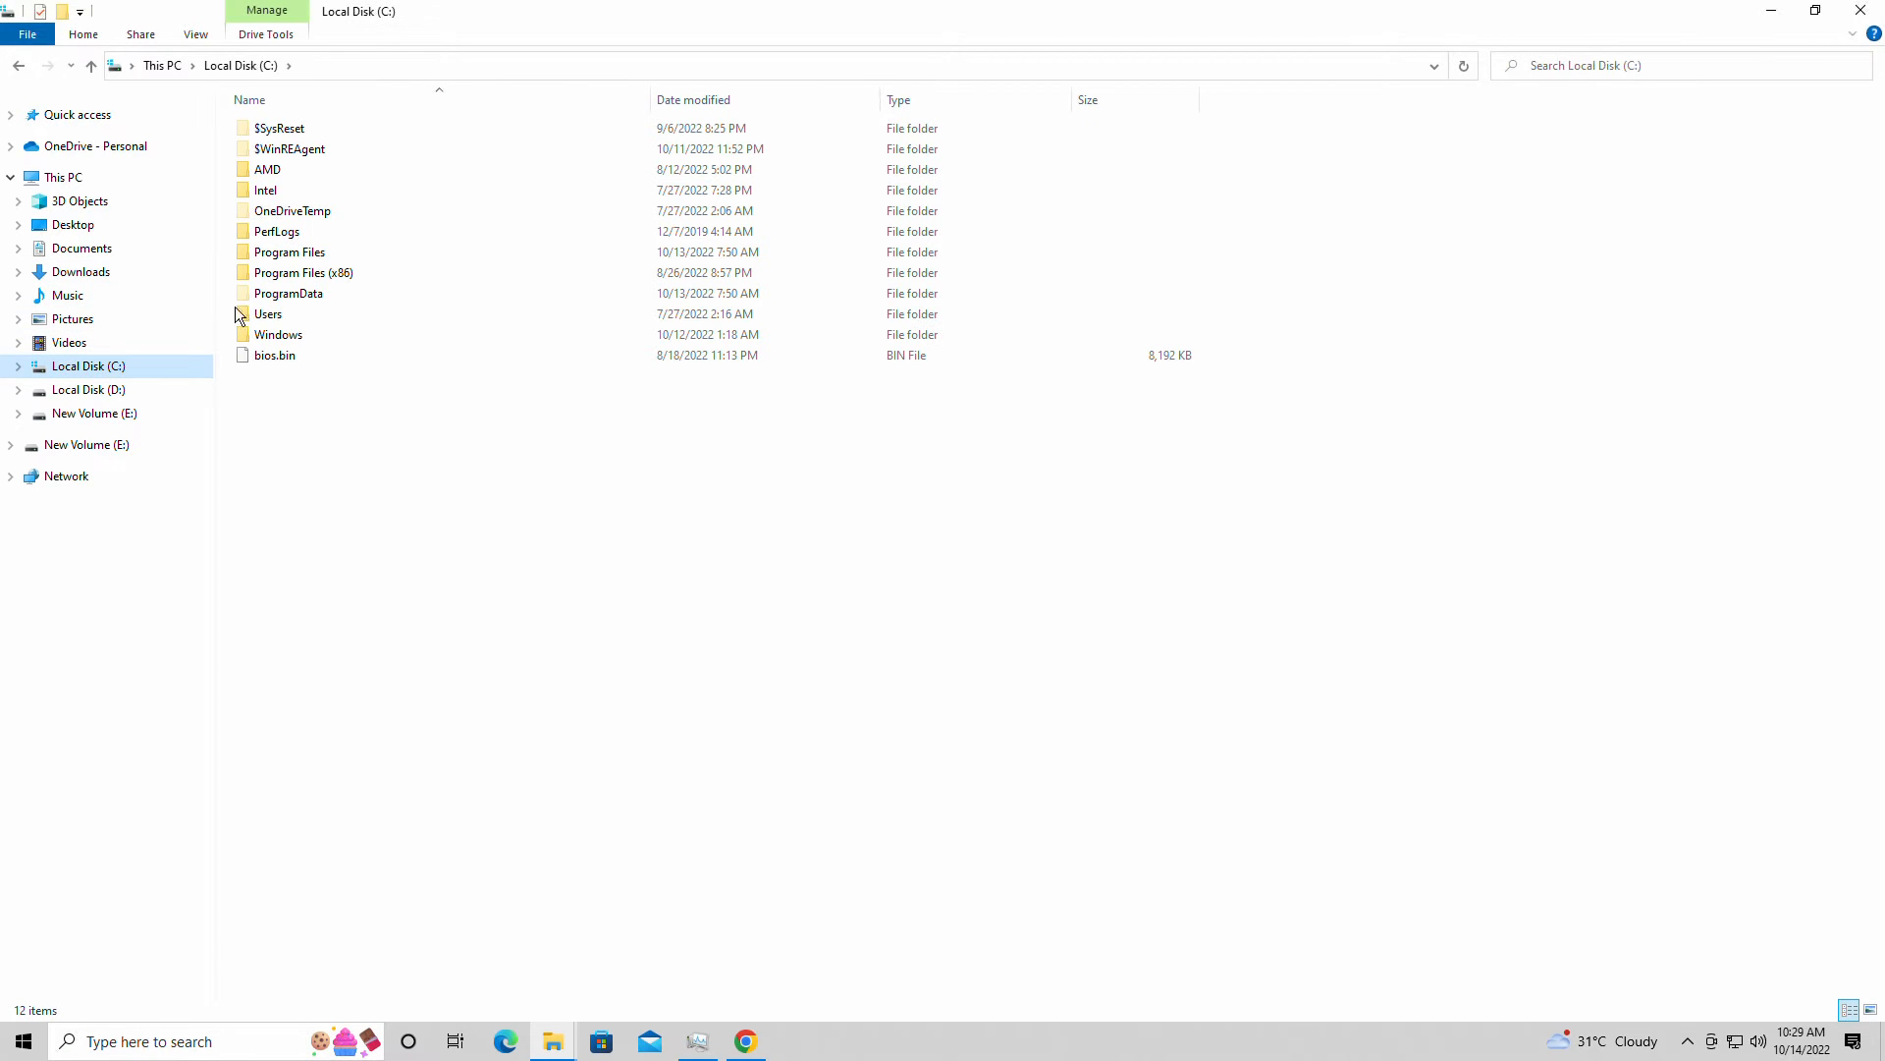
double_click(267, 314)
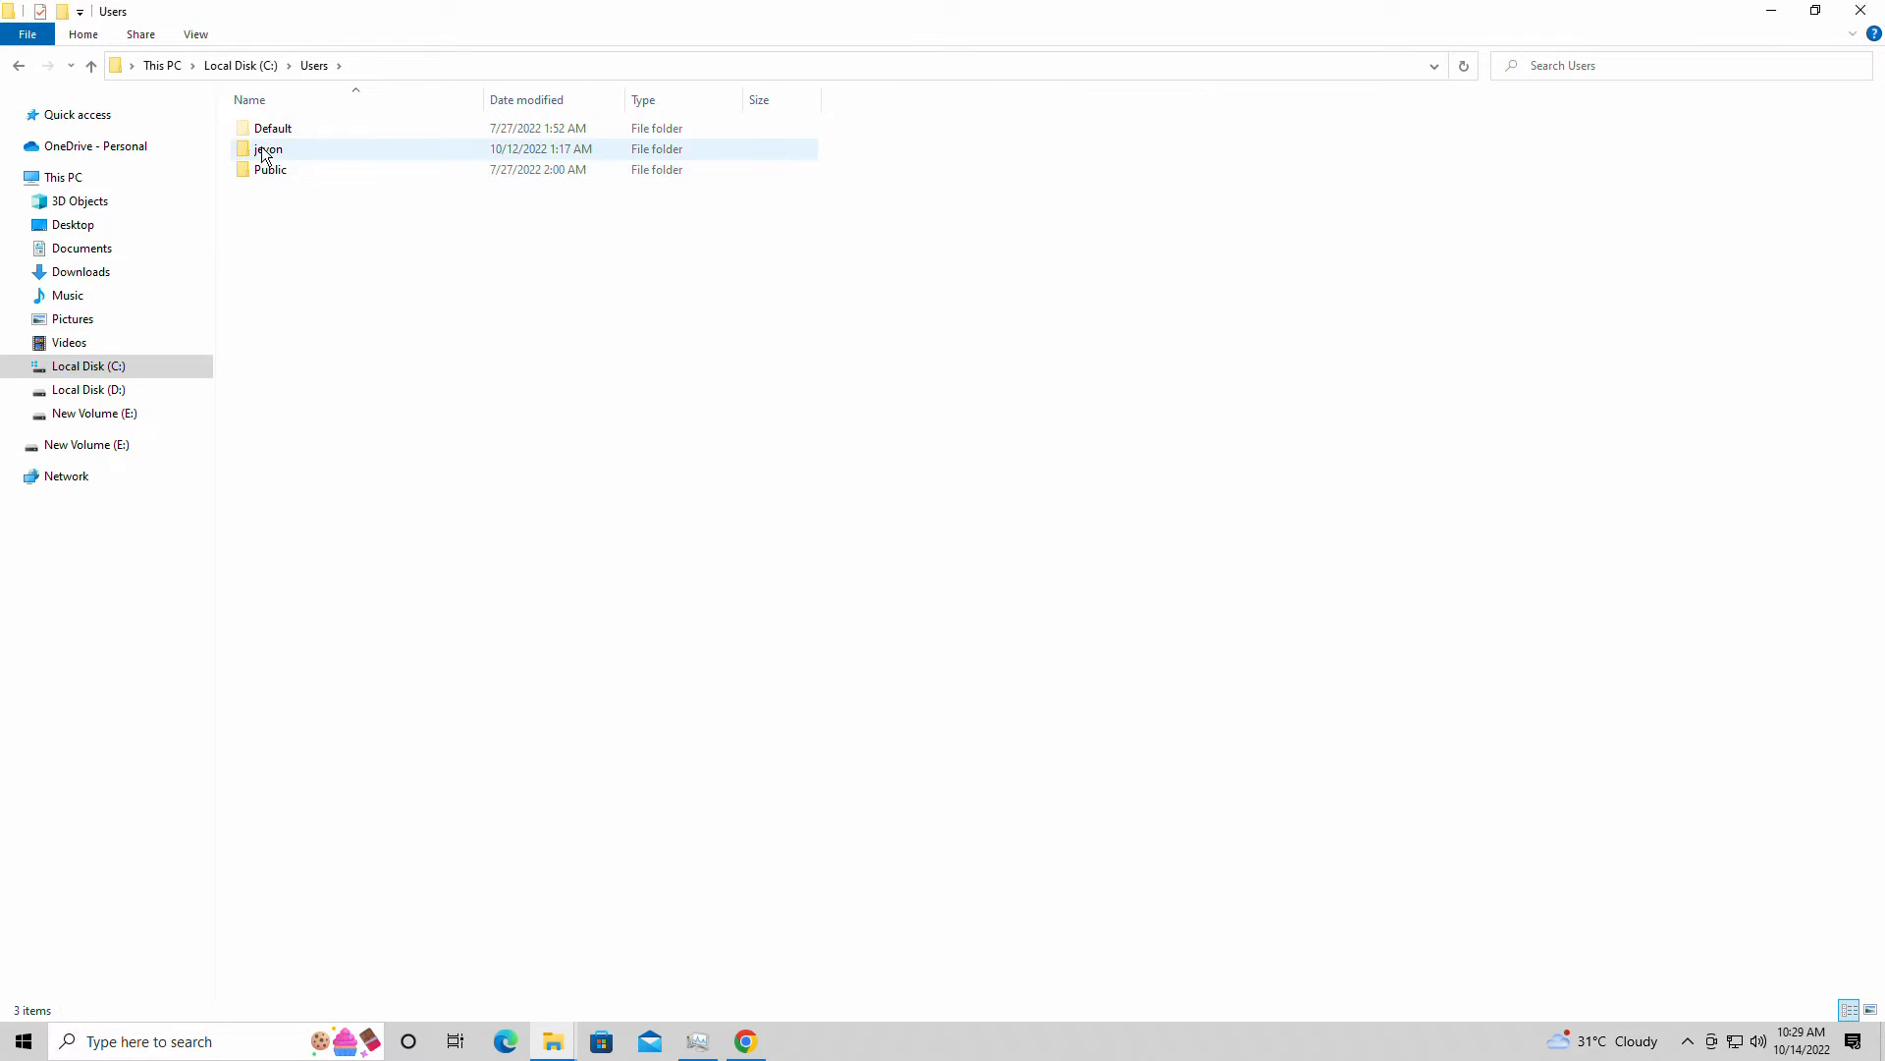
double_click(267, 148)
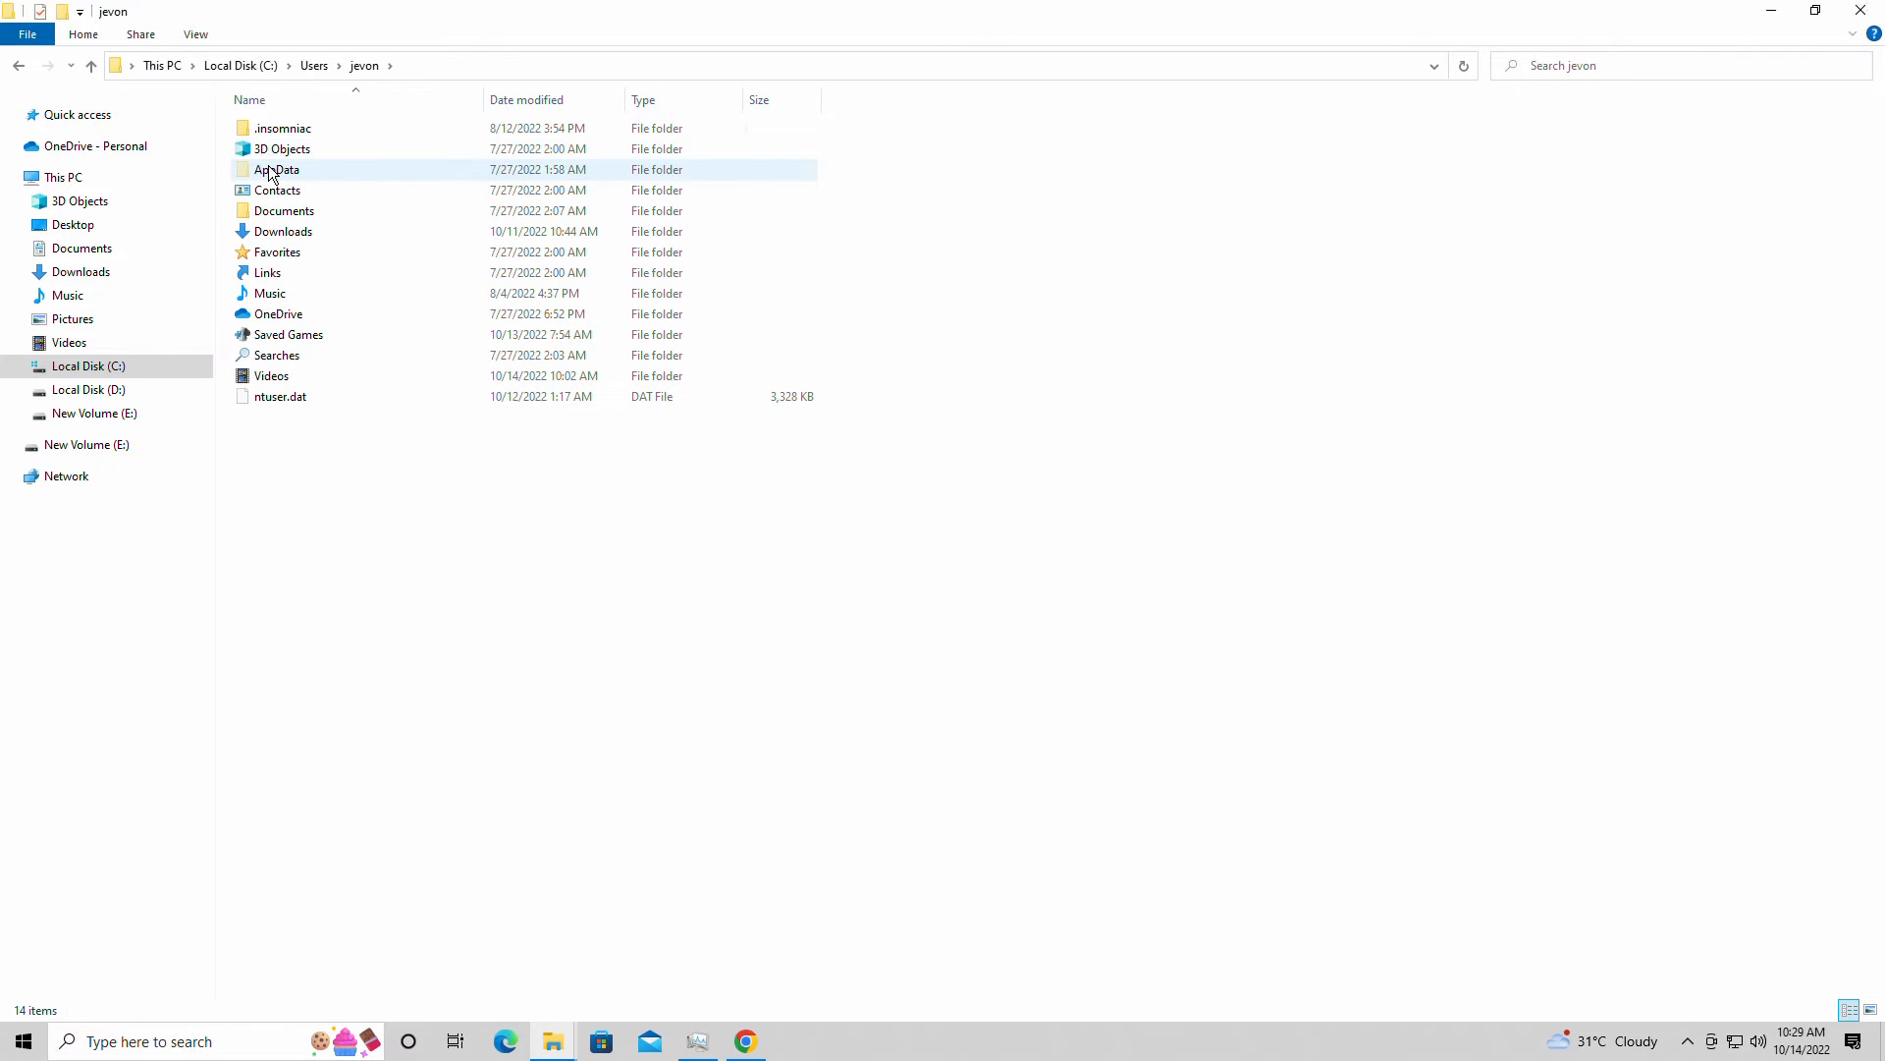
double_click(277, 169)
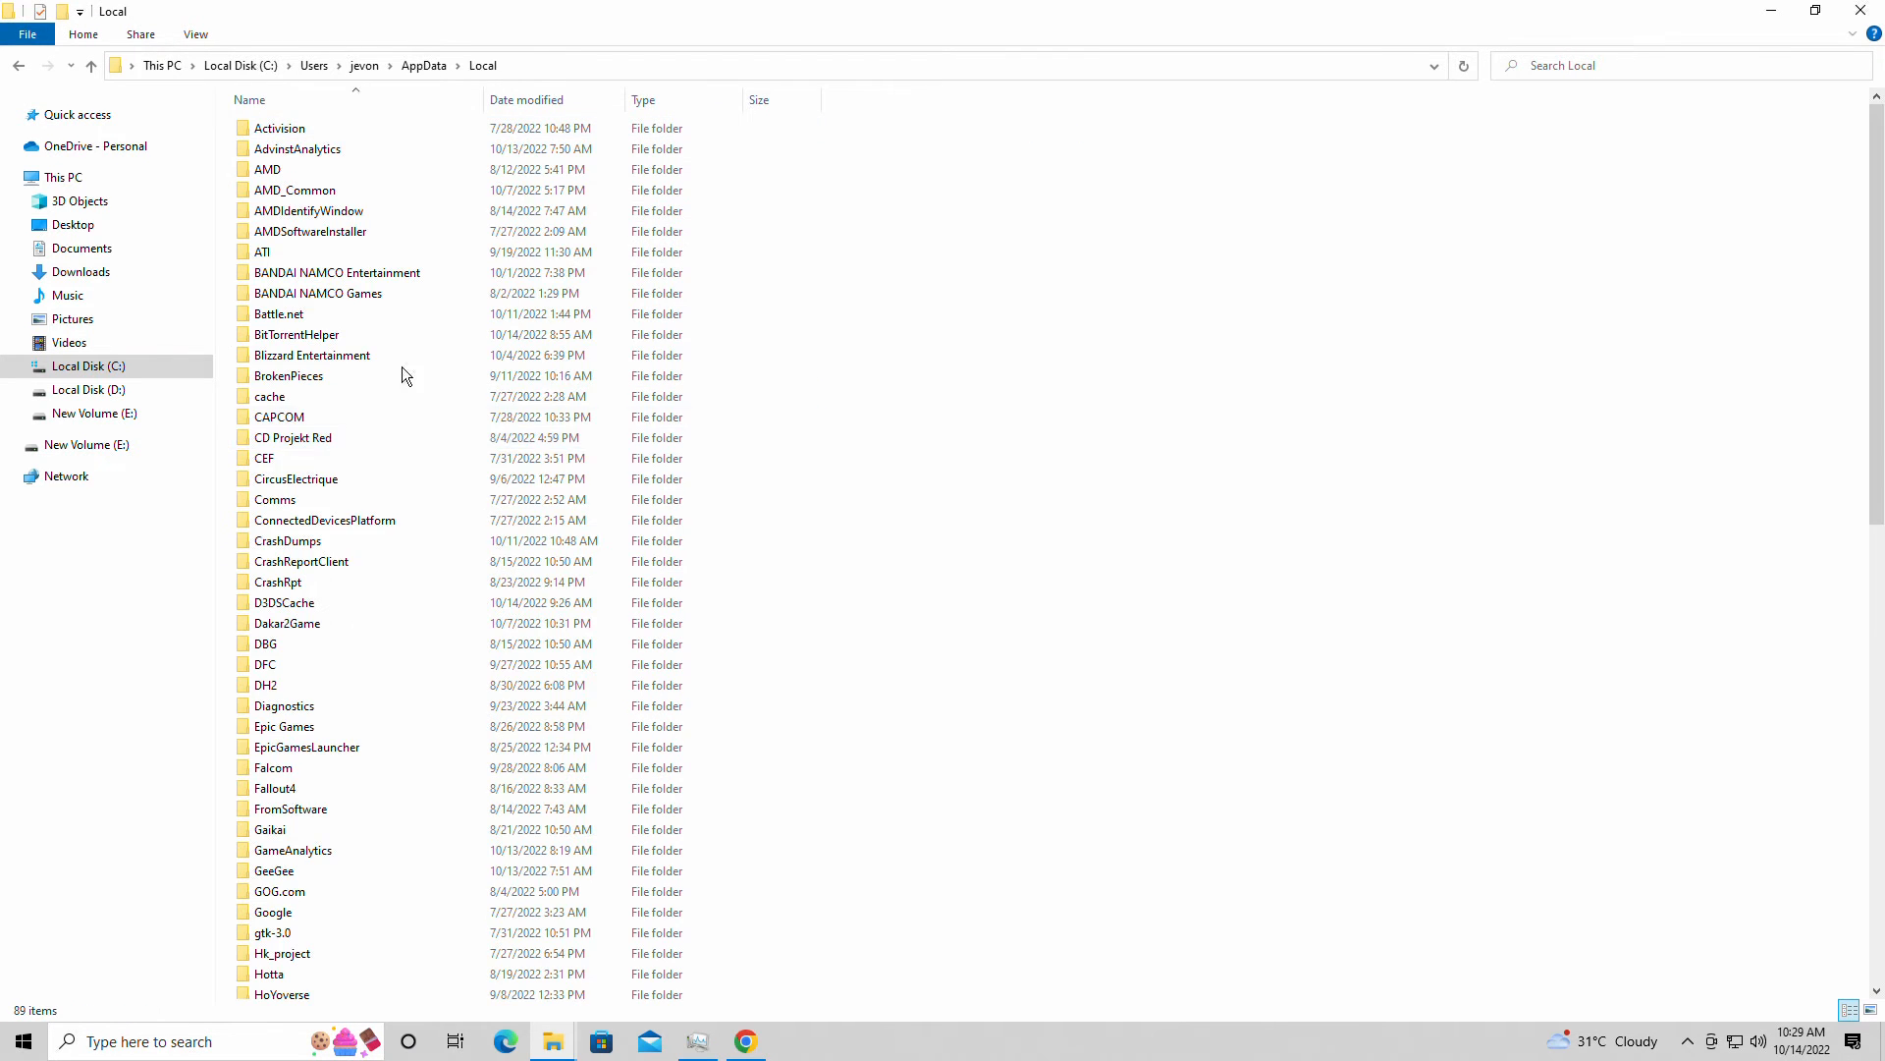
scroll(down, 3)
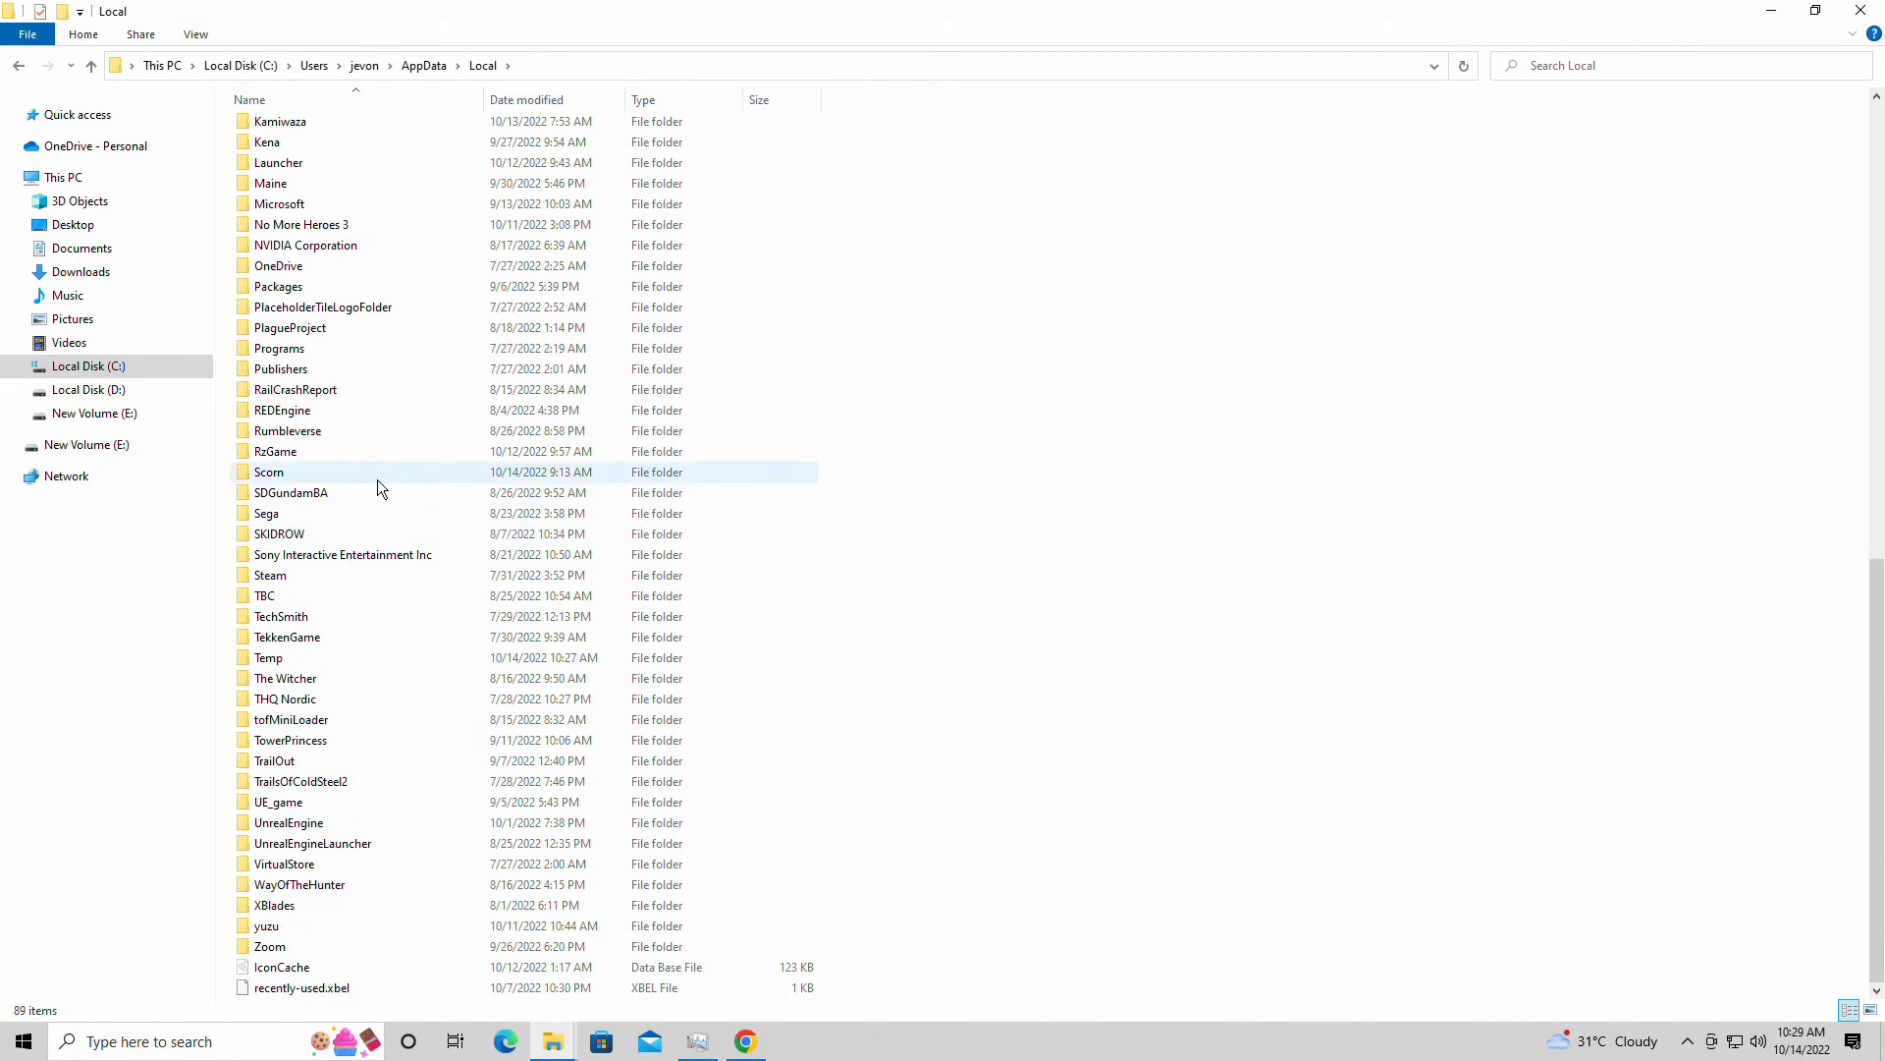
double_click(269, 471)
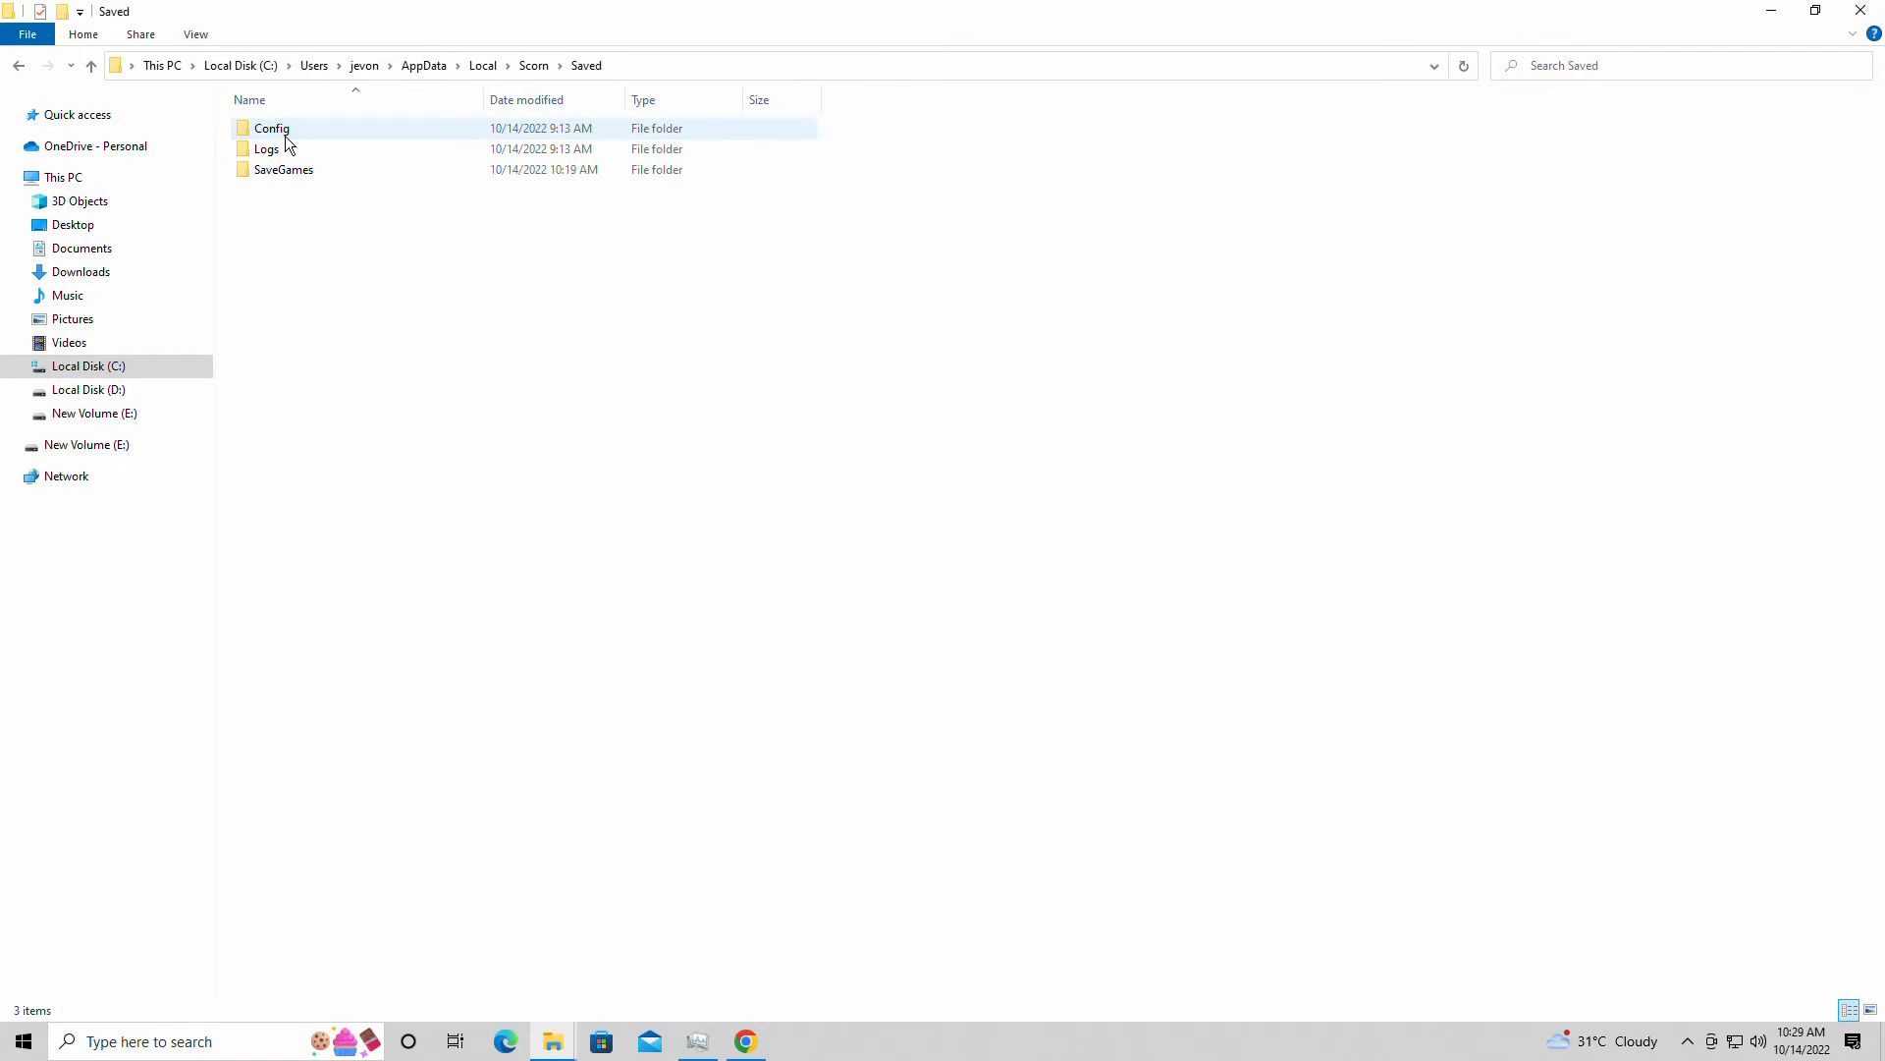
Enter the Config folder and select the Engine settings file
double_click(282, 169)
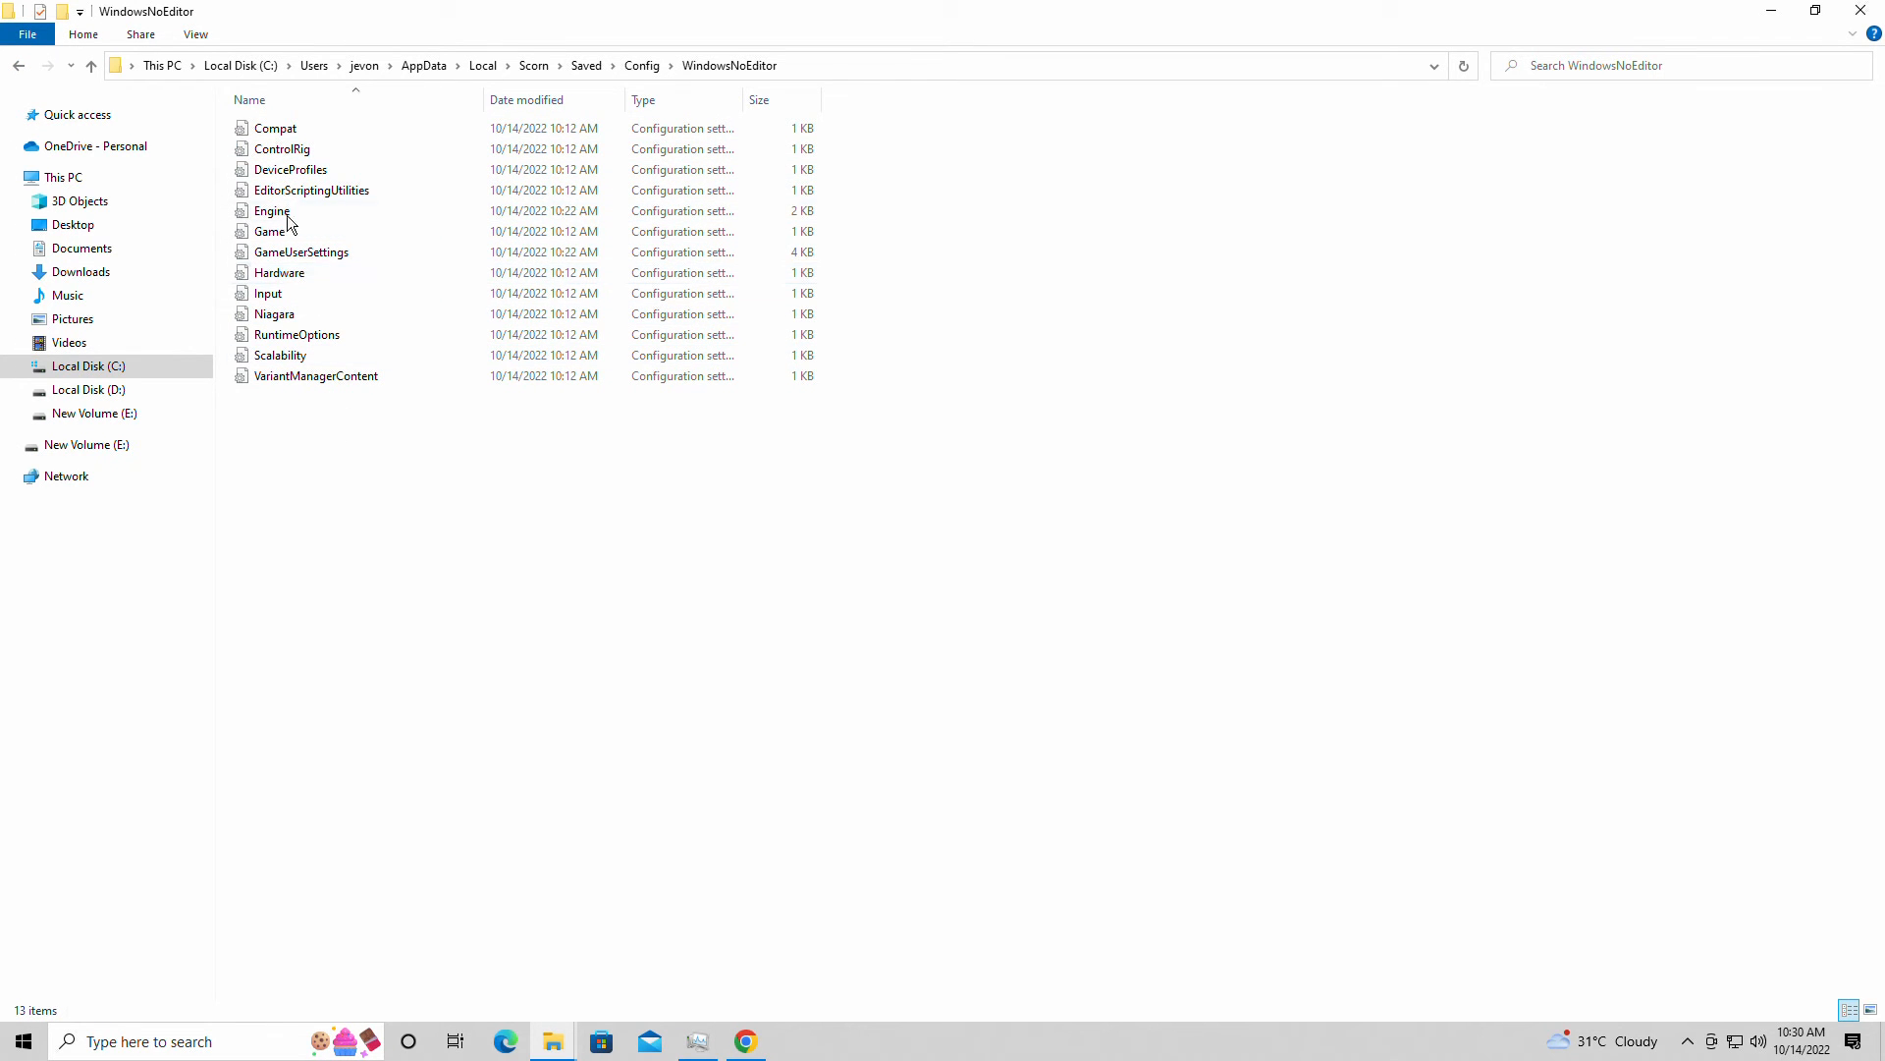
click(301, 251)
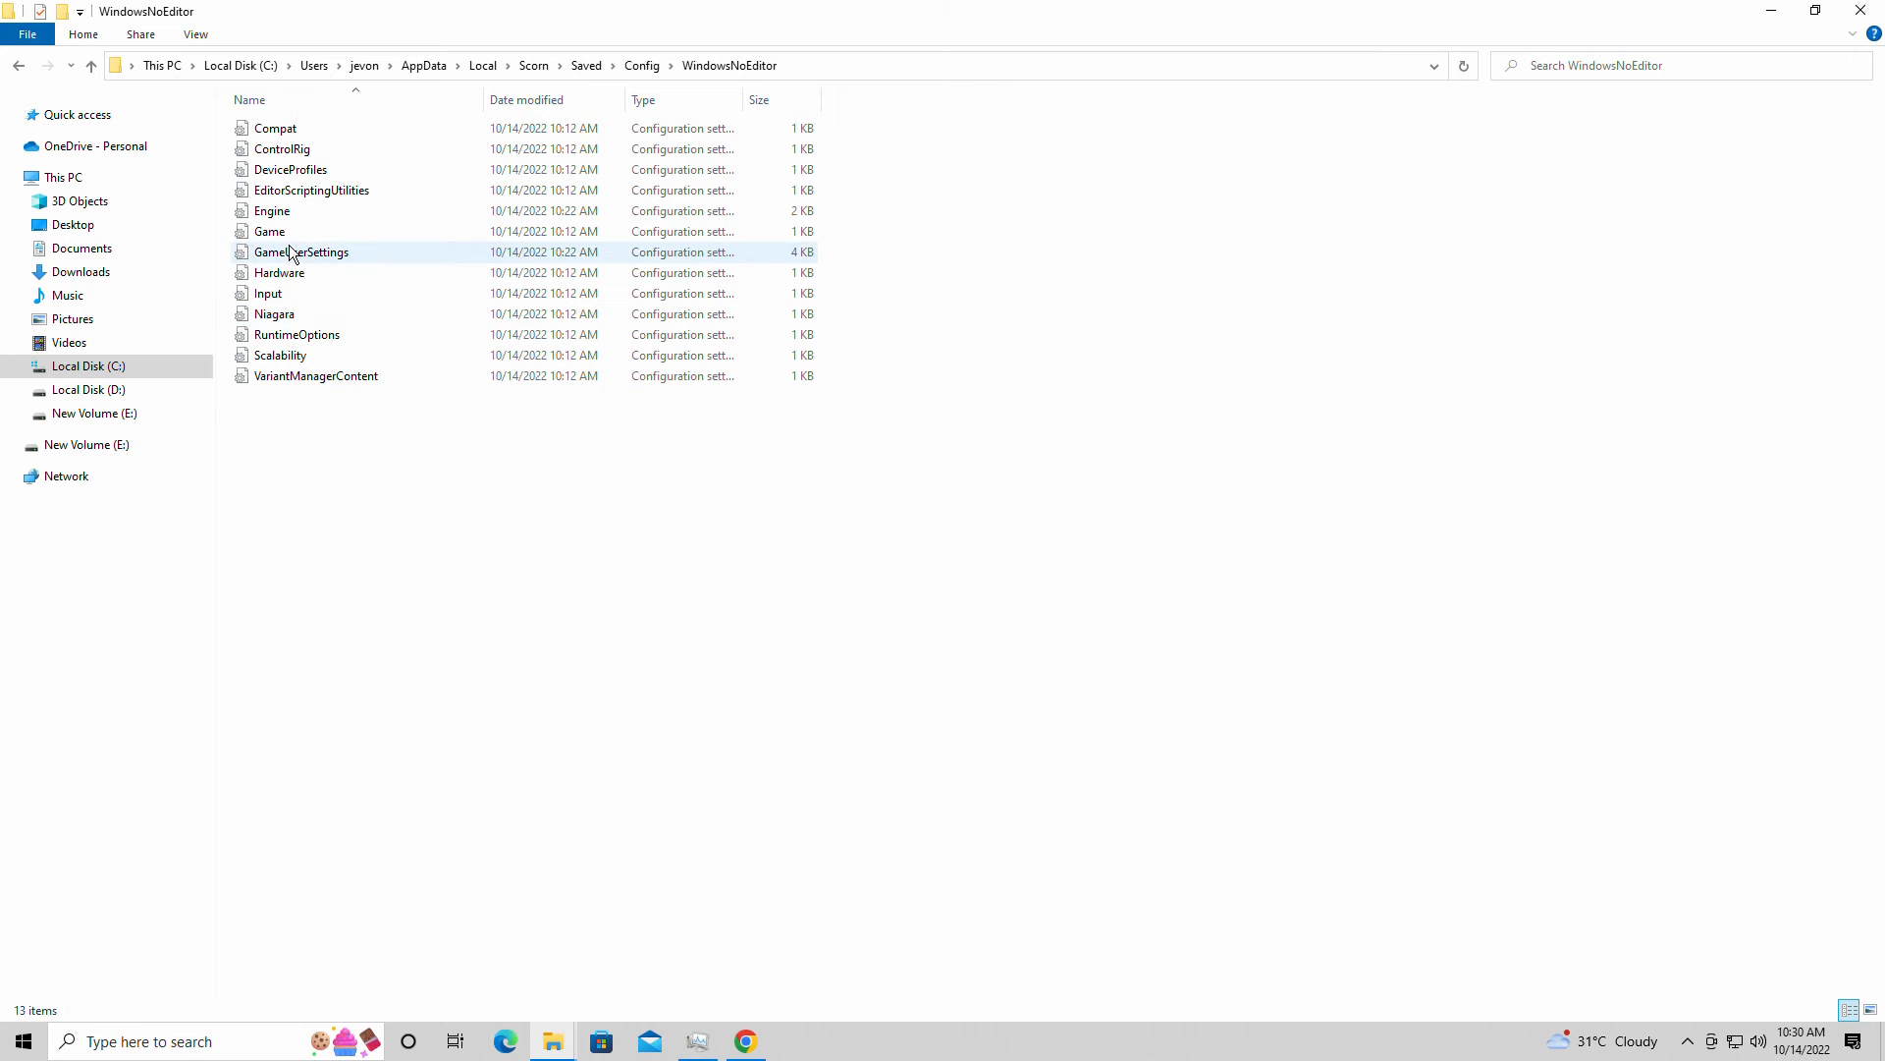
double_click(271, 210)
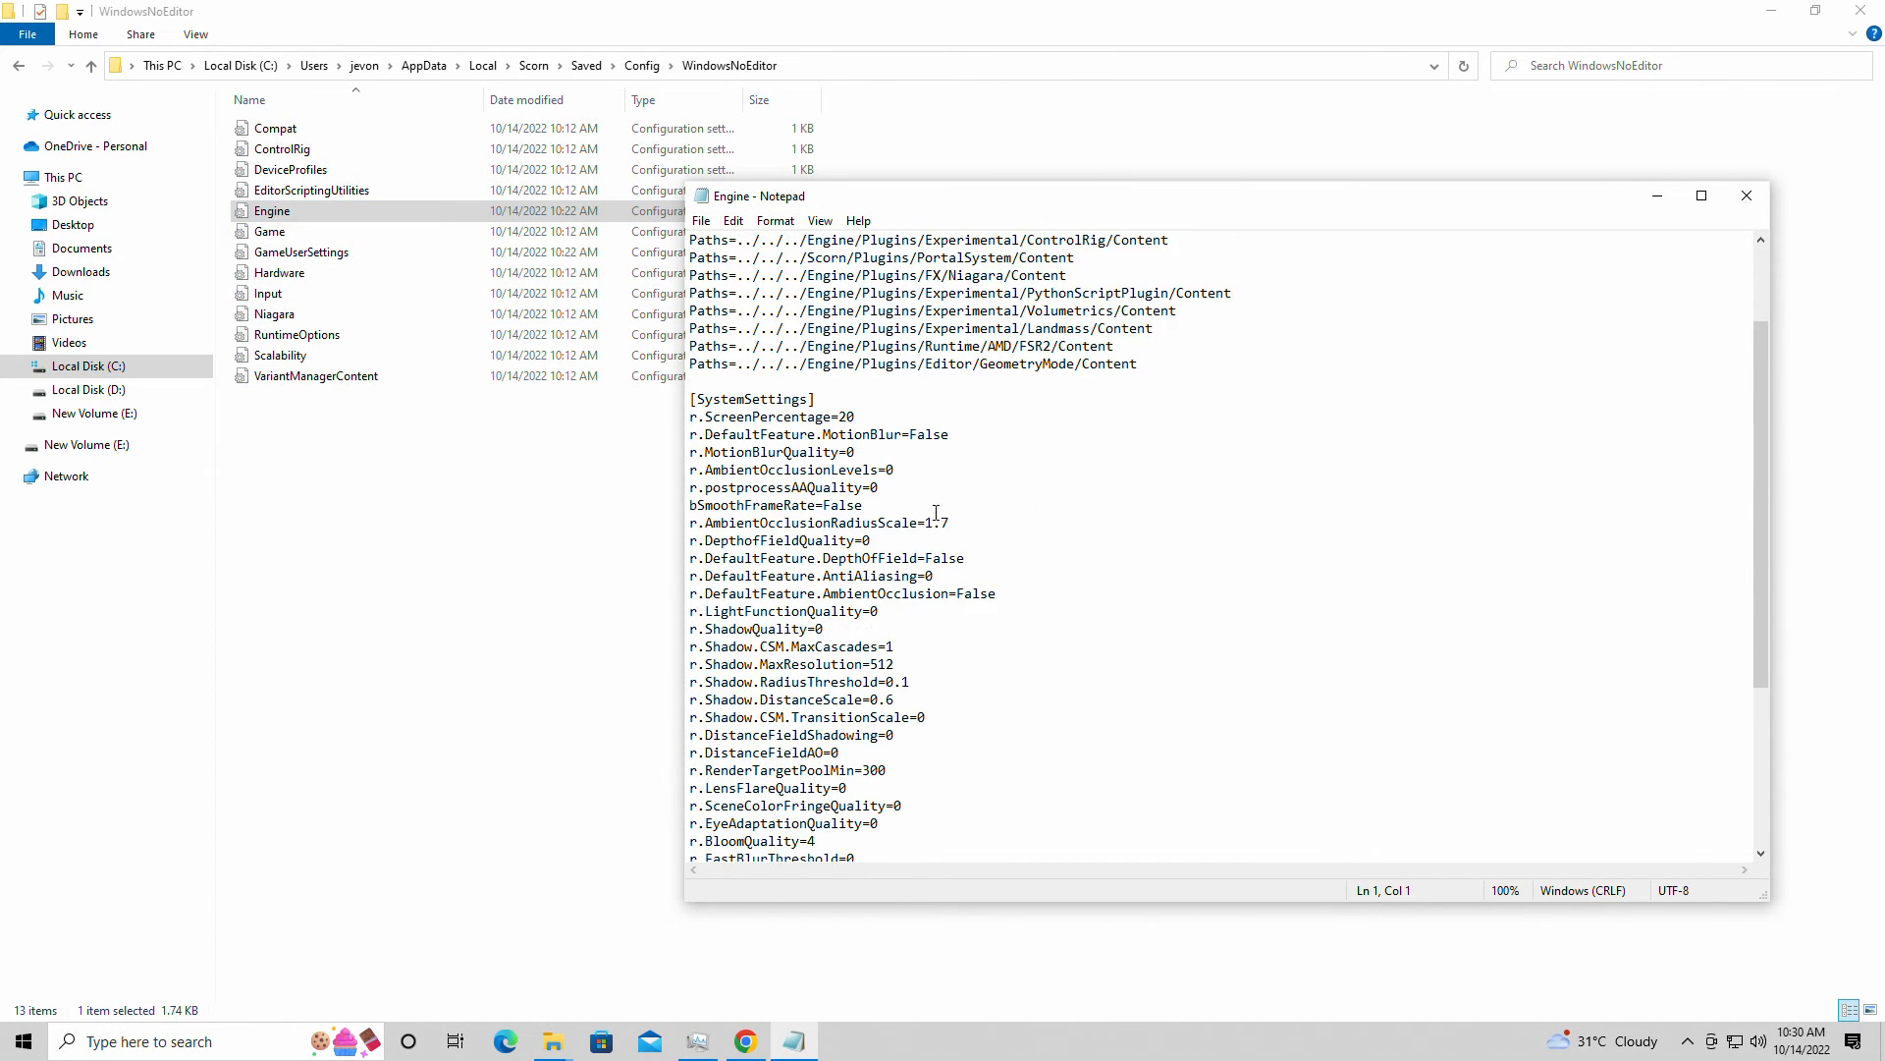
scroll(down, 3)
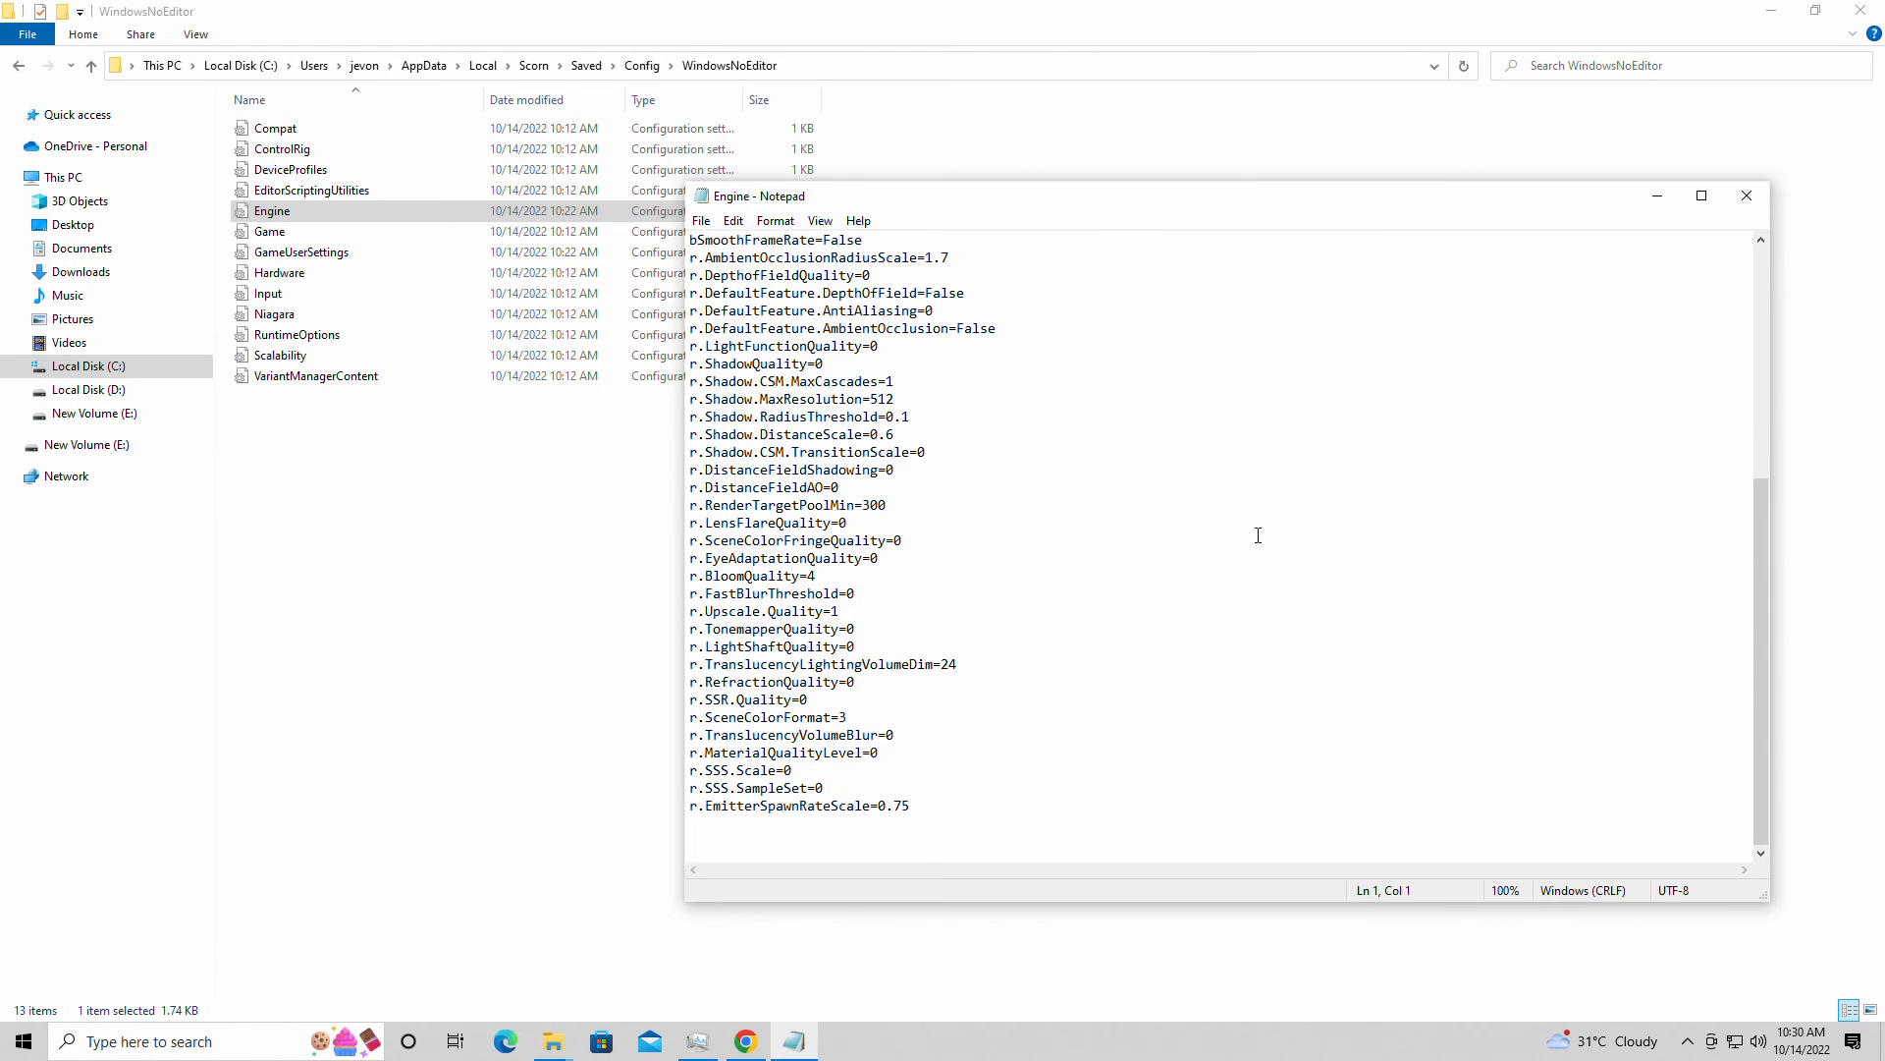
mouse_move(1742, 224)
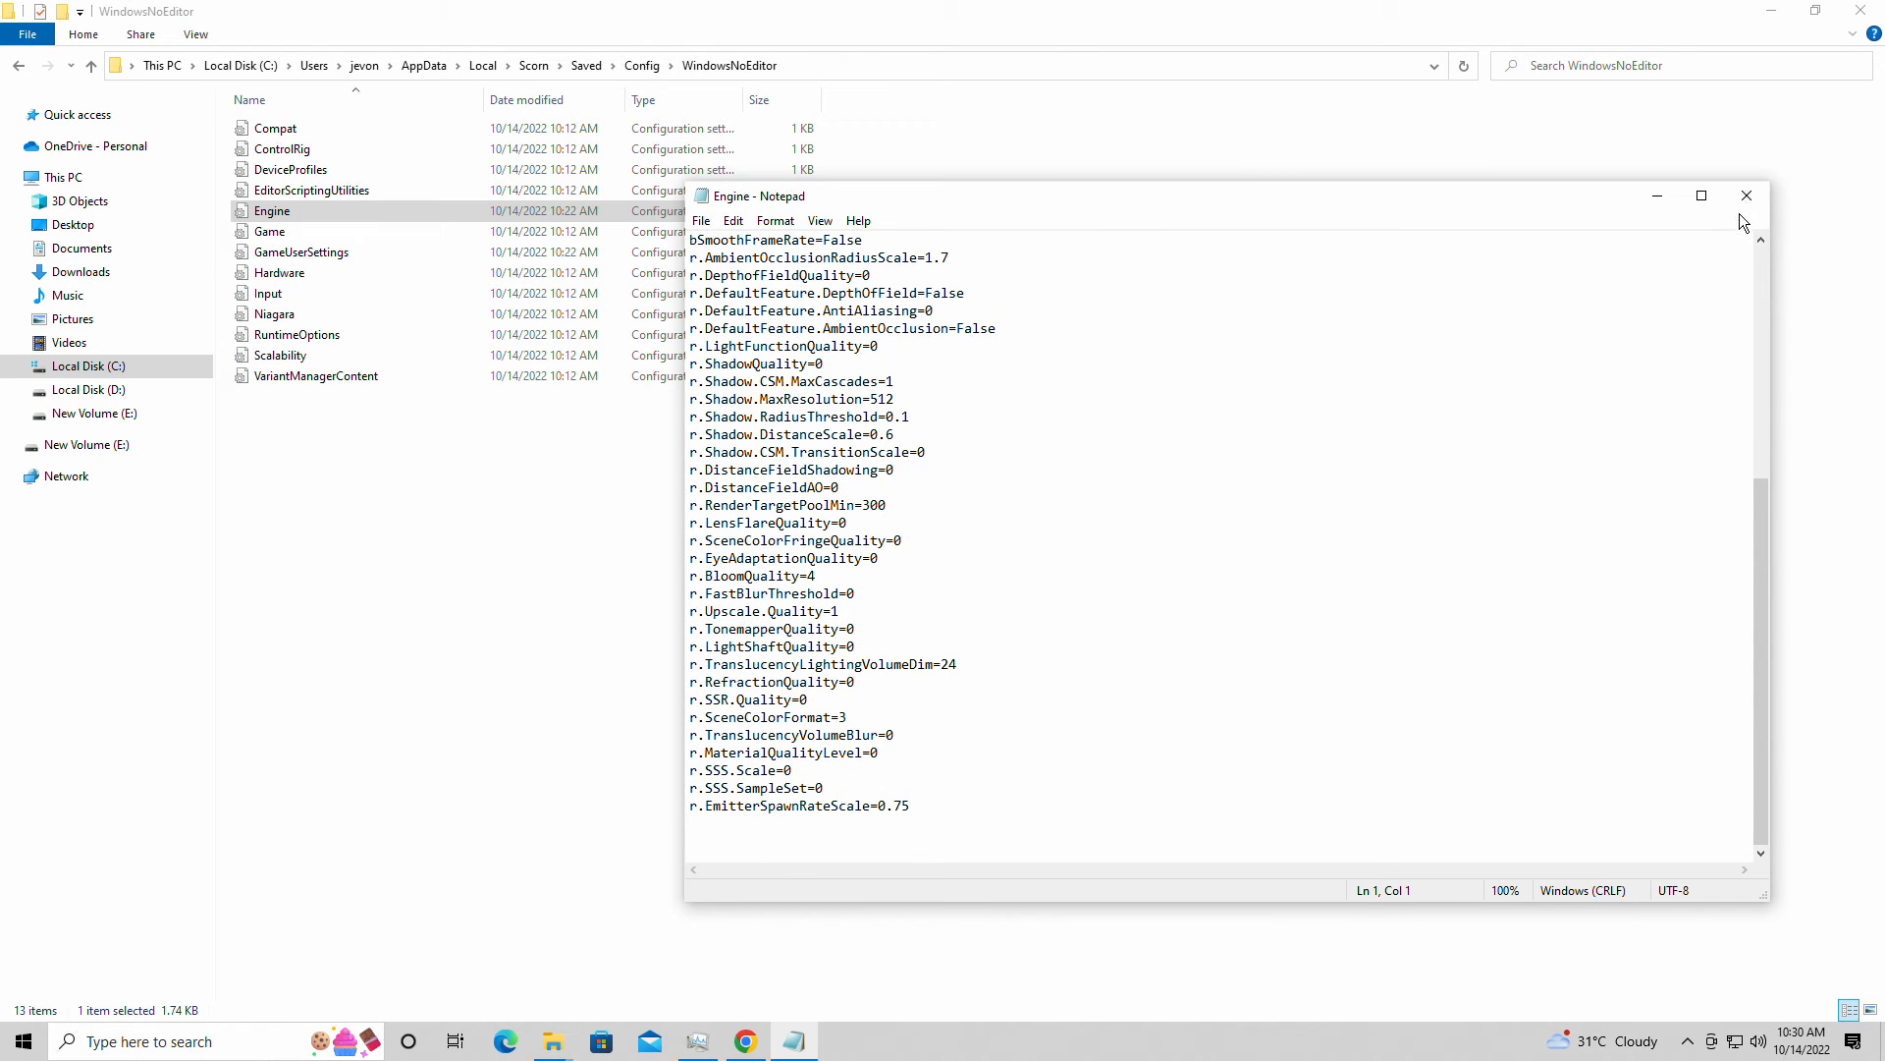
click(1746, 194)
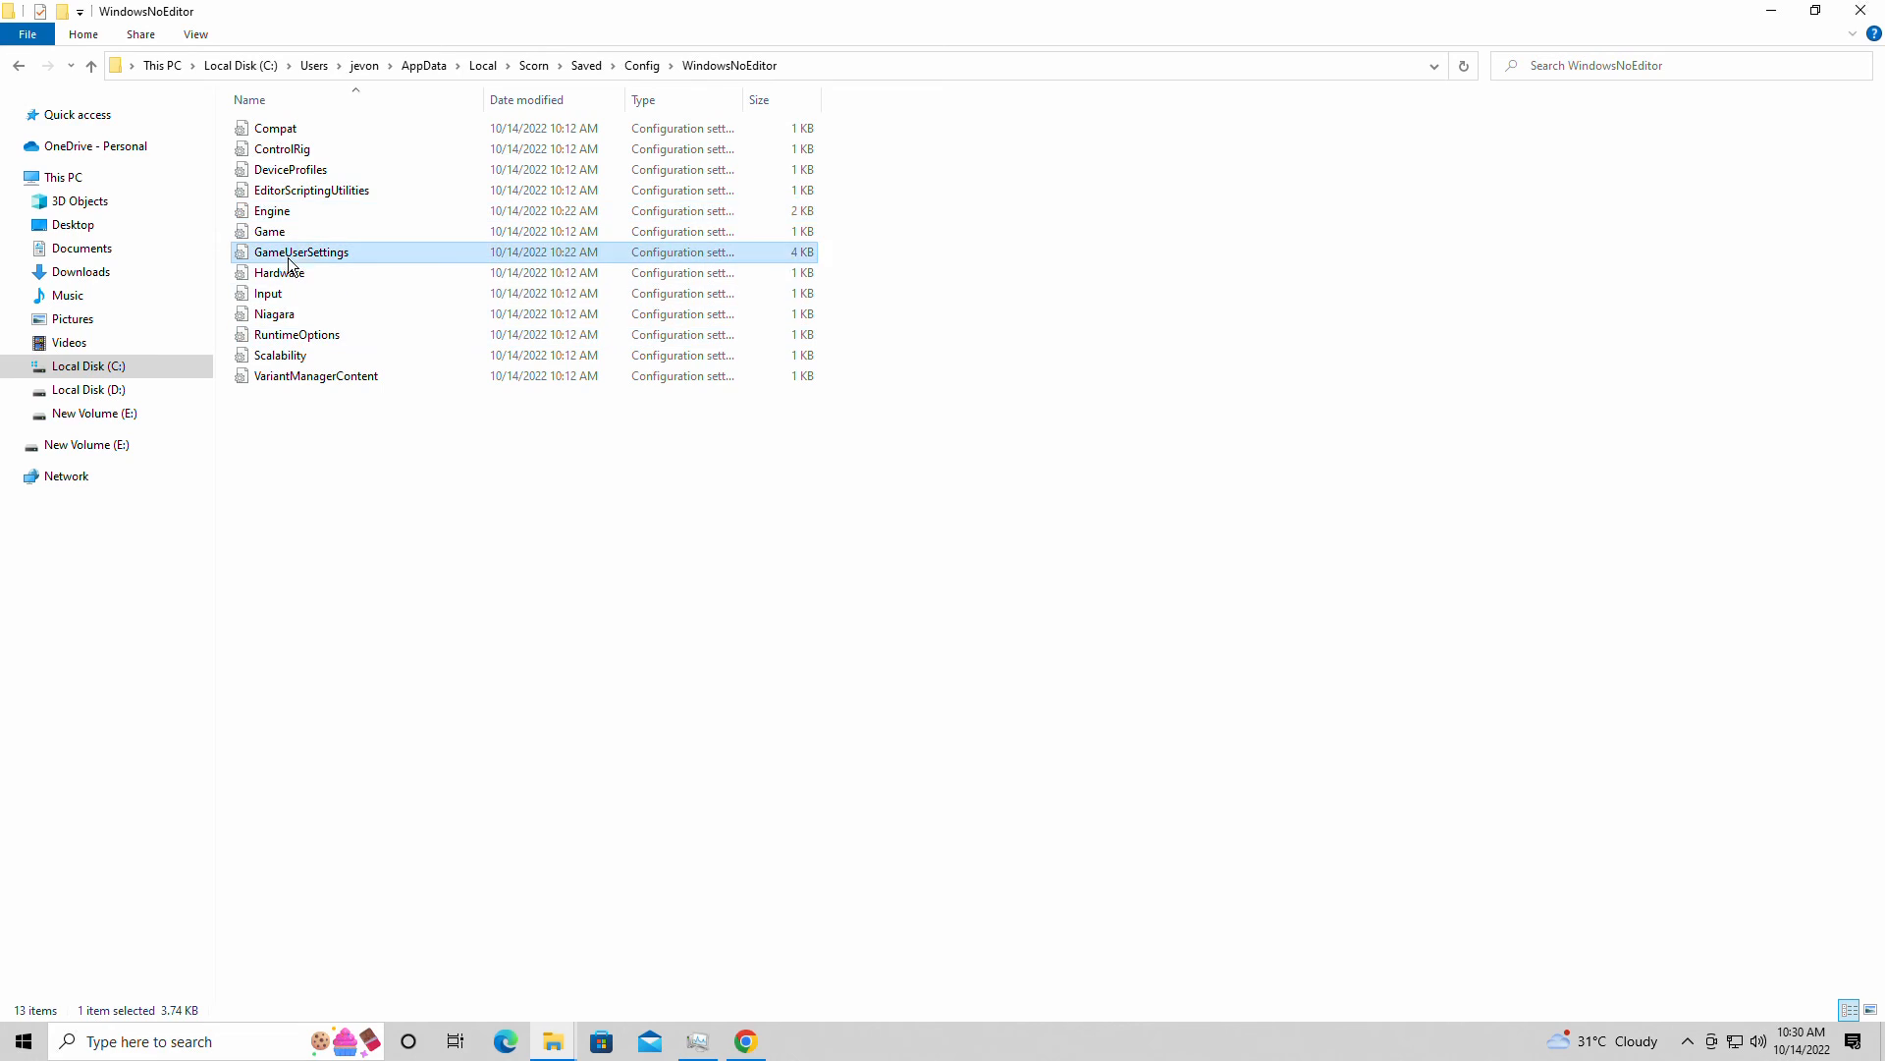
double_click(300, 251)
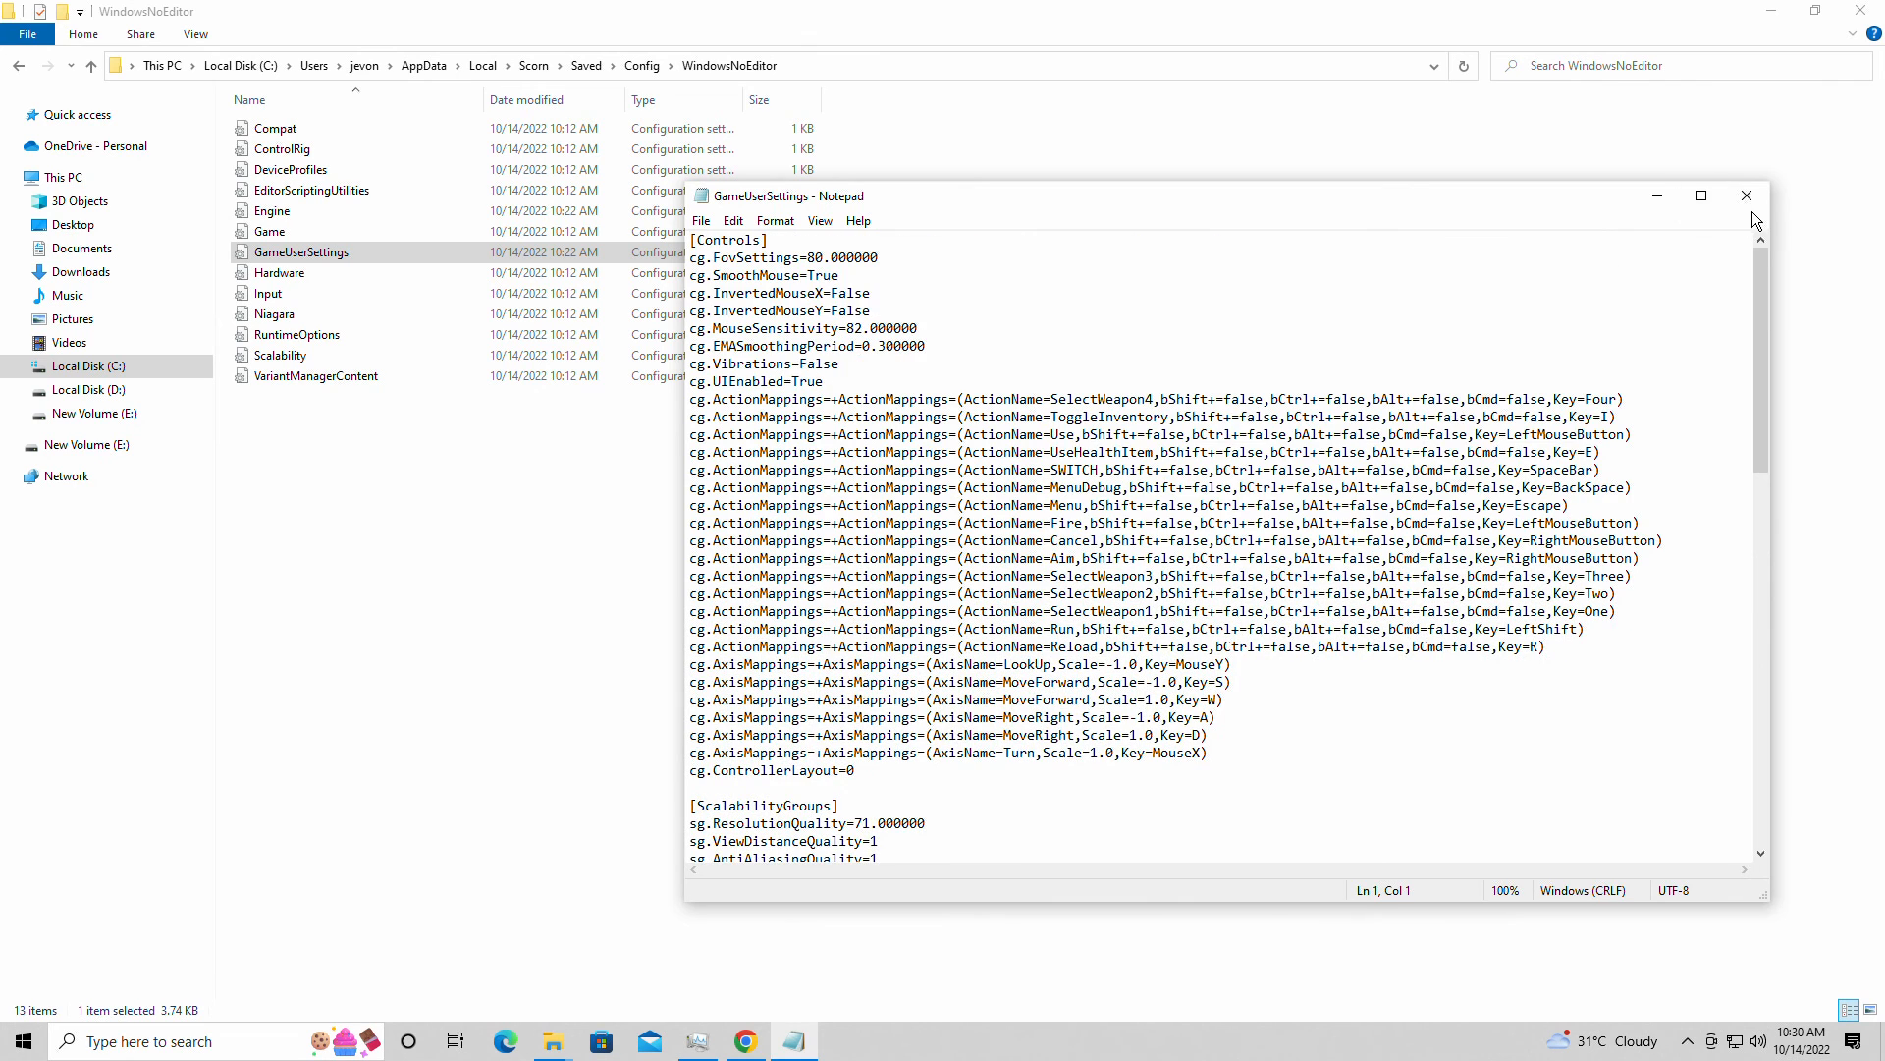
click(1748, 196)
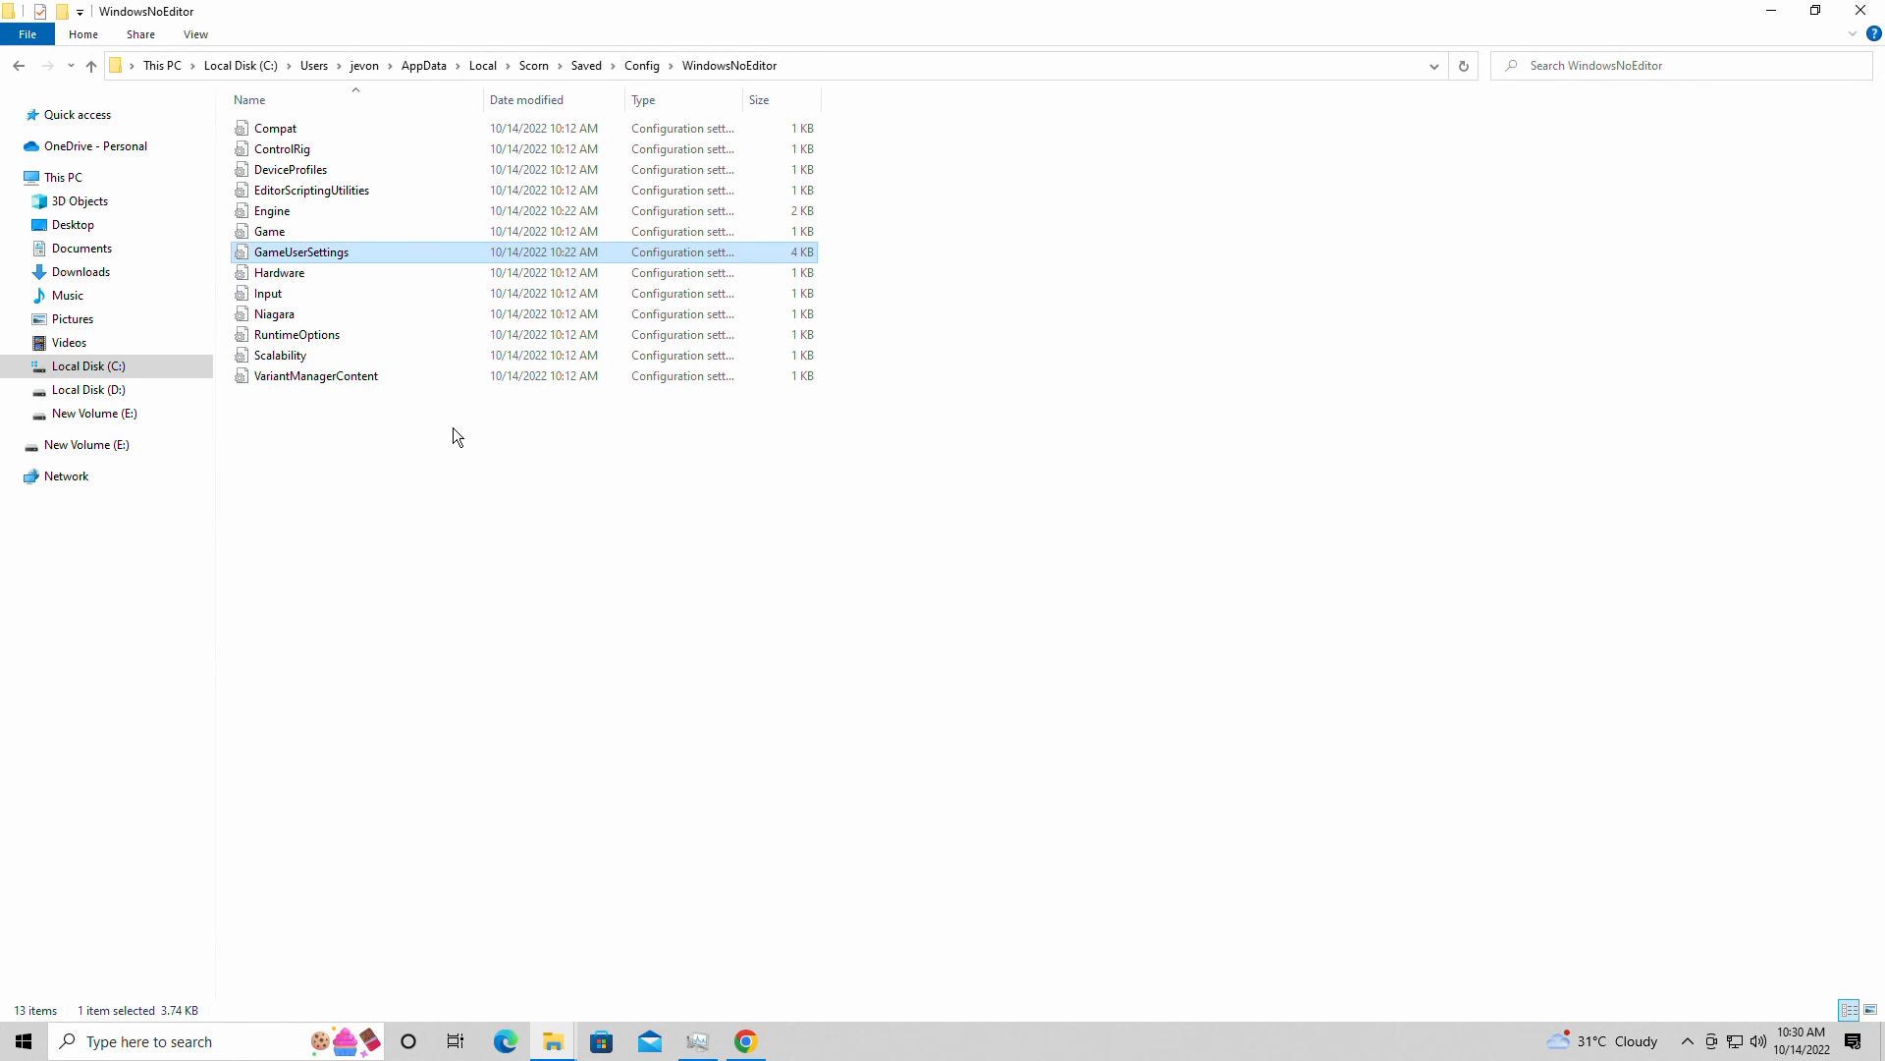